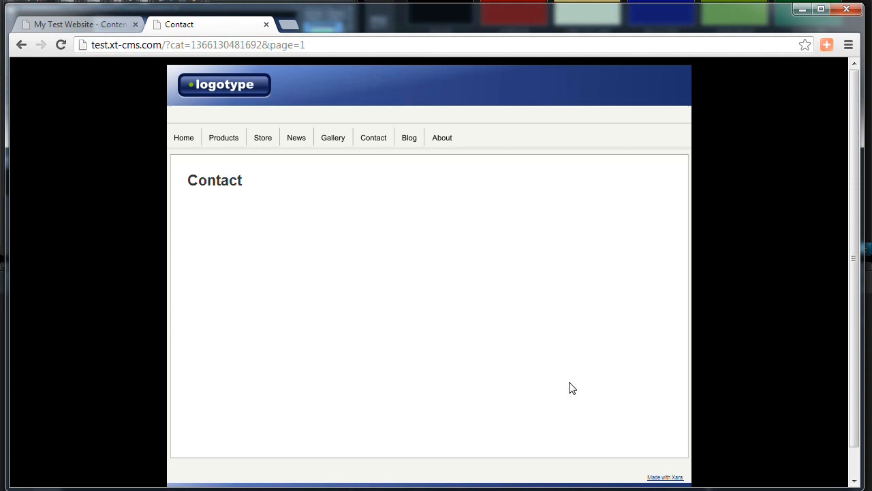
pyautogui.moveTo(214, 201)
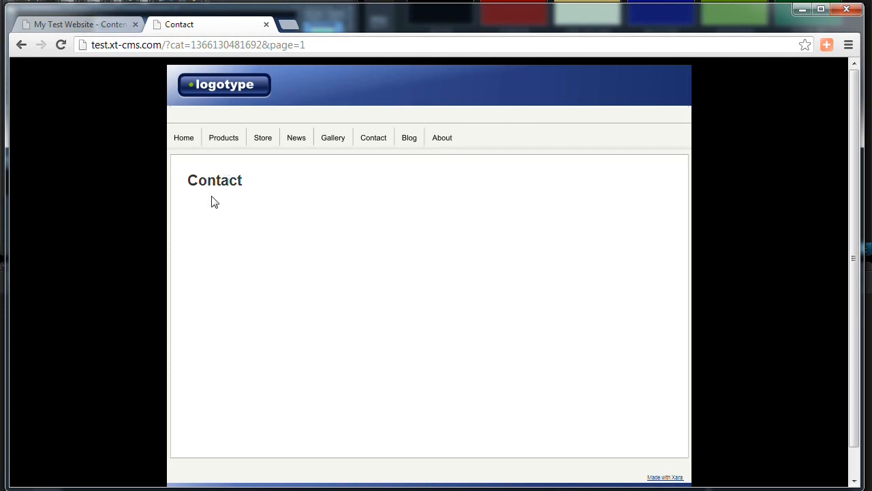
pyautogui.moveTo(292, 189)
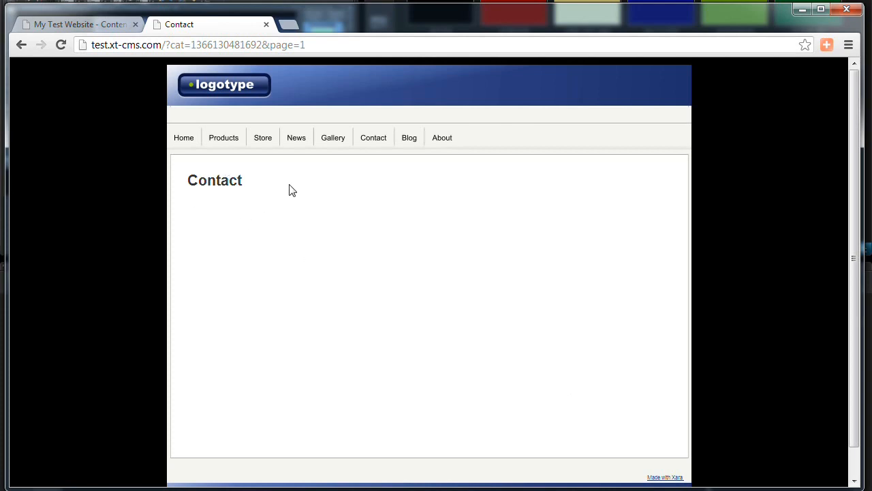
pyautogui.moveTo(208, 305)
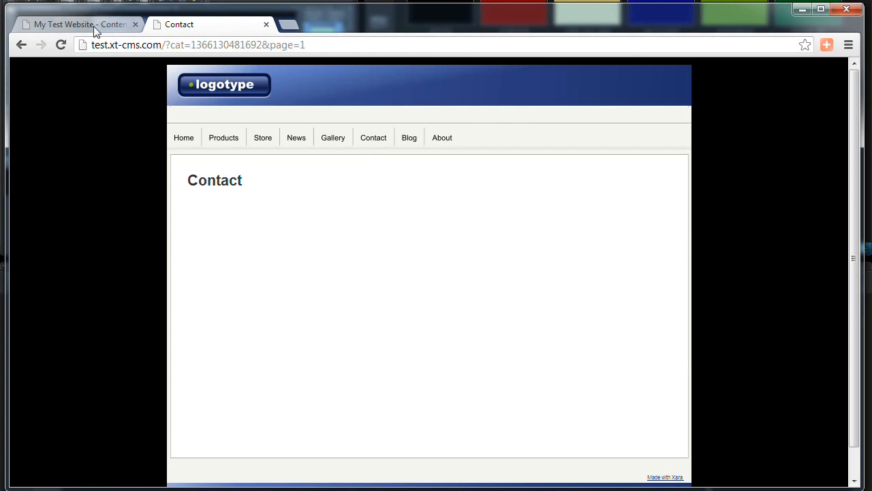
# Edit the Contact category so its Main Content is {contact_form} and save it
pyautogui.click(79, 24)
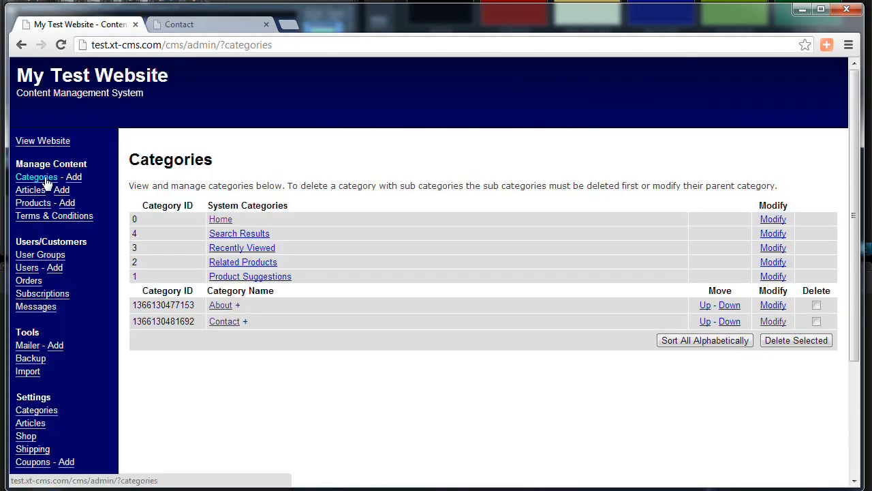
pyautogui.moveTo(238, 321)
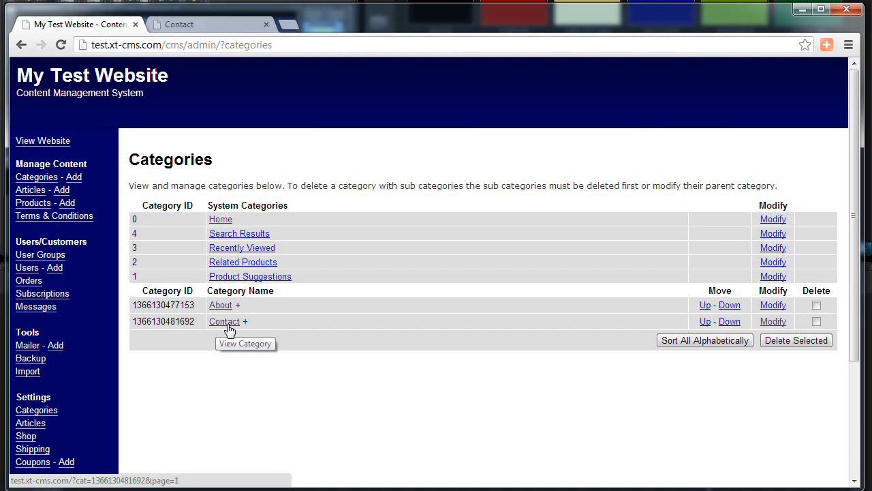
pyautogui.click(772, 321)
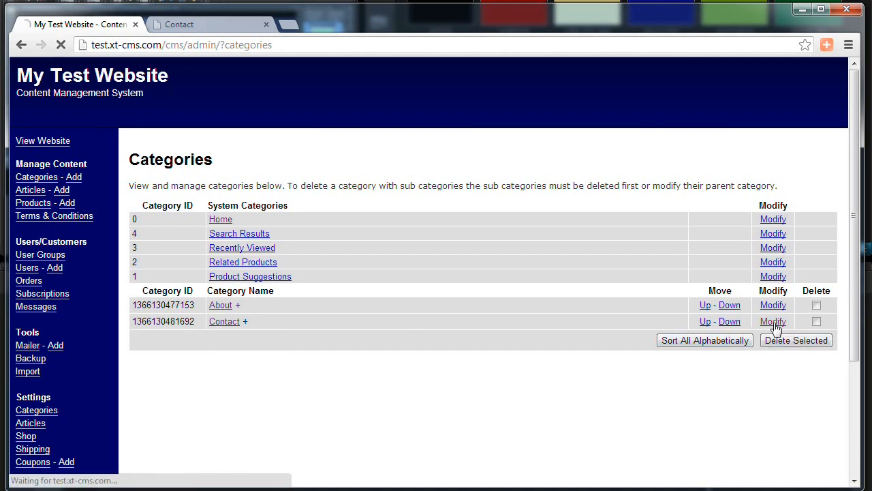
pyautogui.click(773, 322)
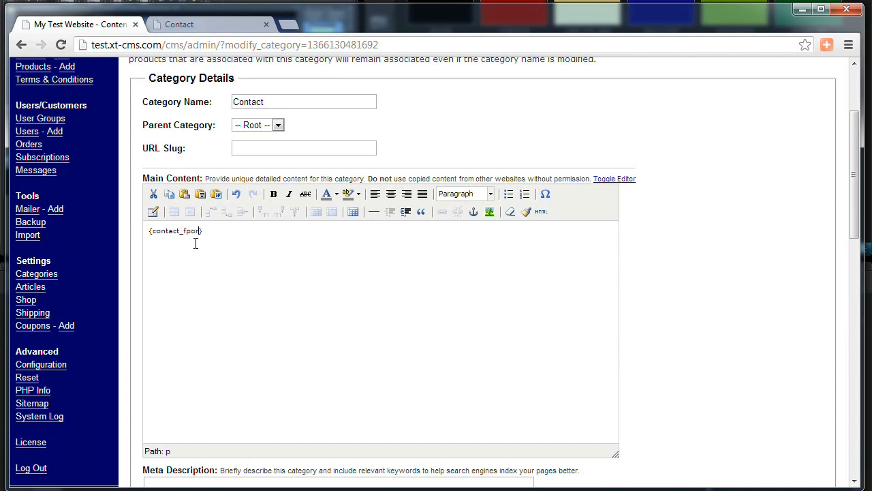
pyautogui.write('m')
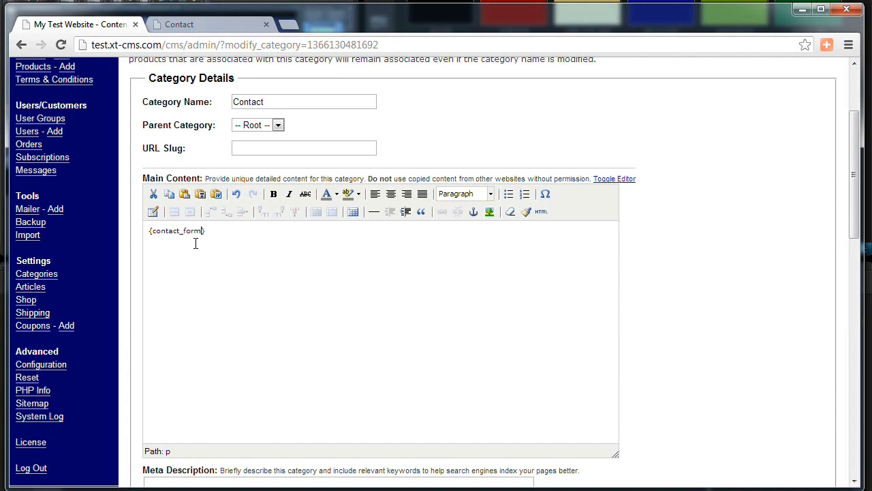
pyautogui.scroll(-3)
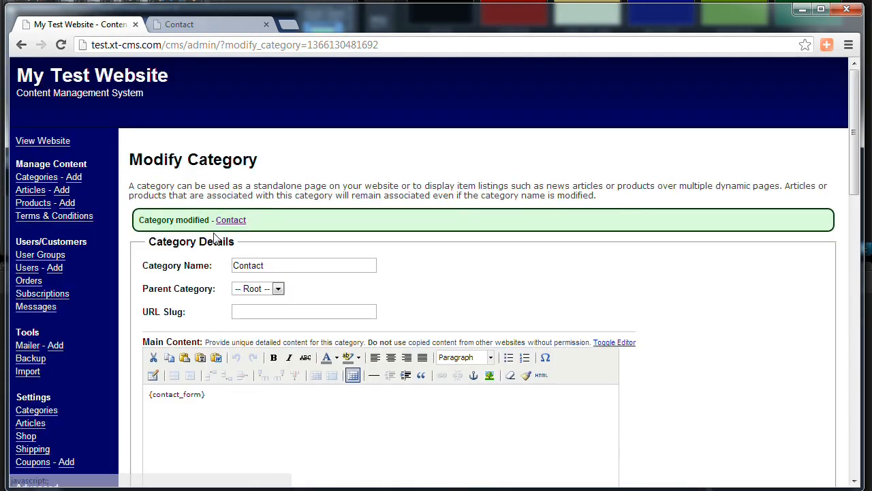
# Test the live Contact form: submit it empty, then fill the fields and send a message
pyautogui.click(231, 220)
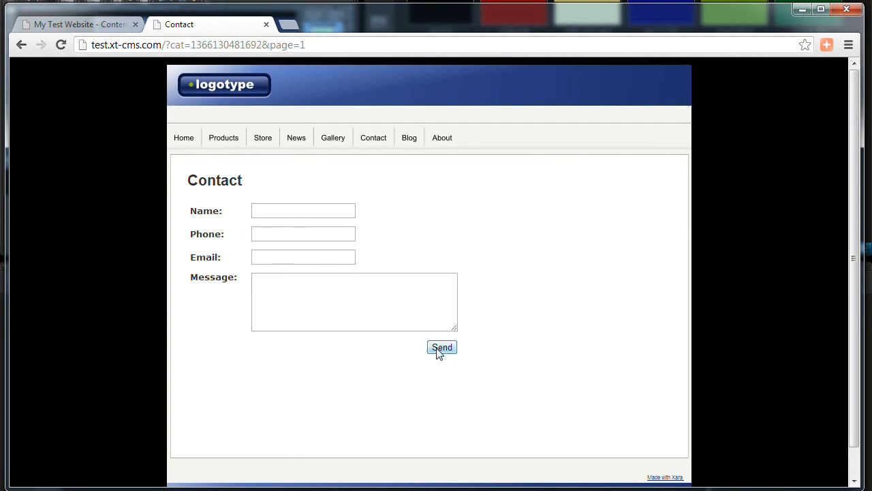
pyautogui.click(441, 348)
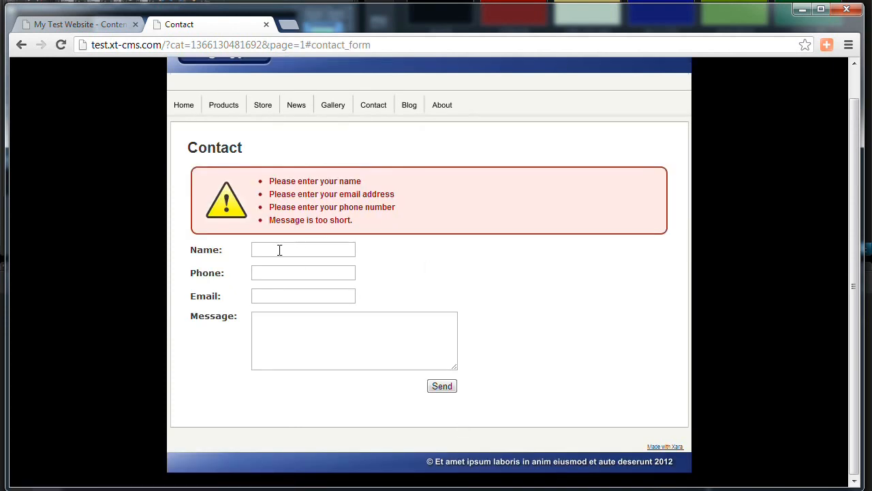
pyautogui.click(302, 250)
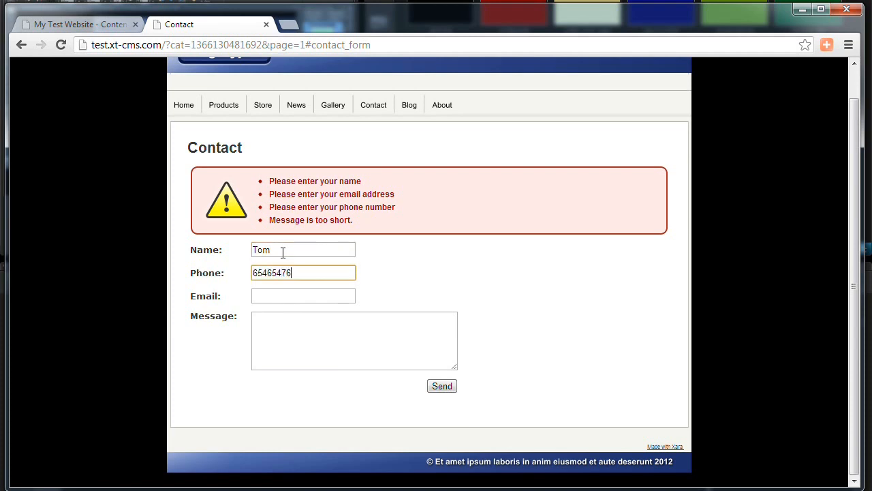
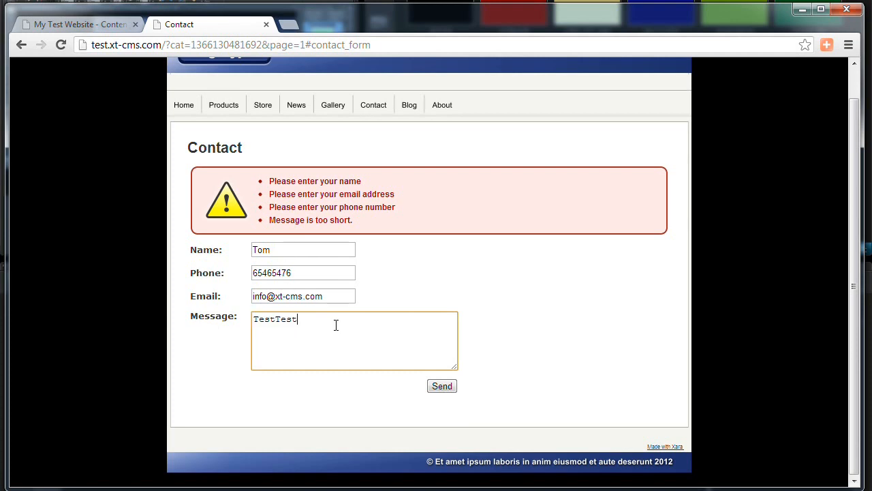
pyautogui.click(441, 386)
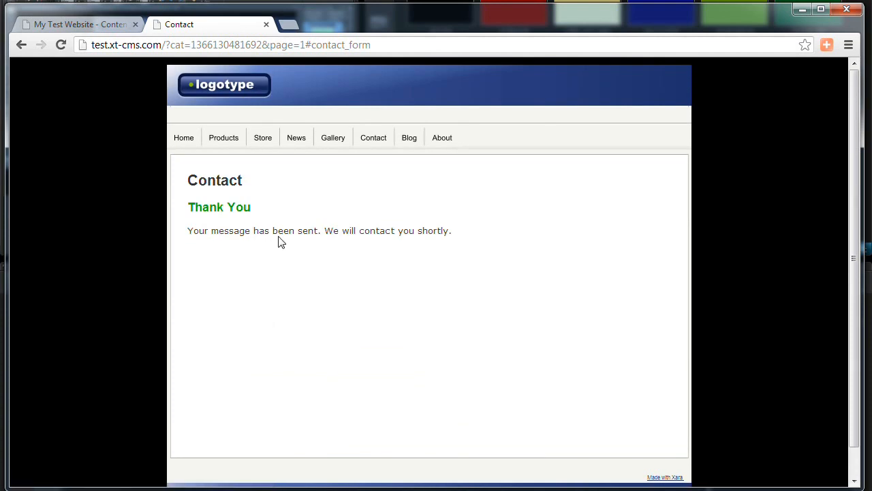
pyautogui.moveTo(342, 248)
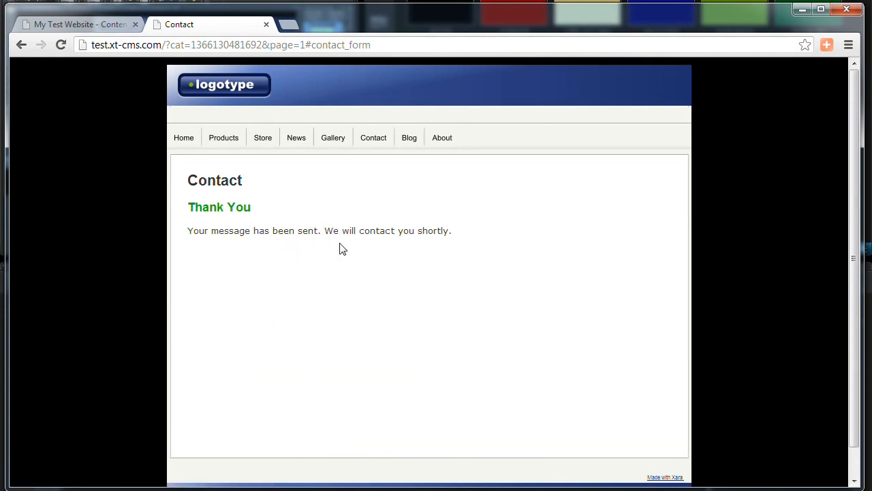
pyautogui.moveTo(420, 278)
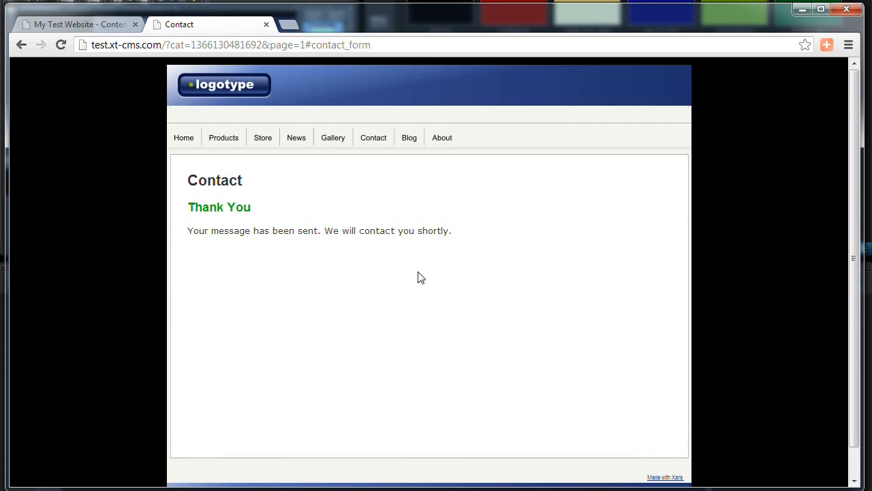
pyautogui.moveTo(286, 125)
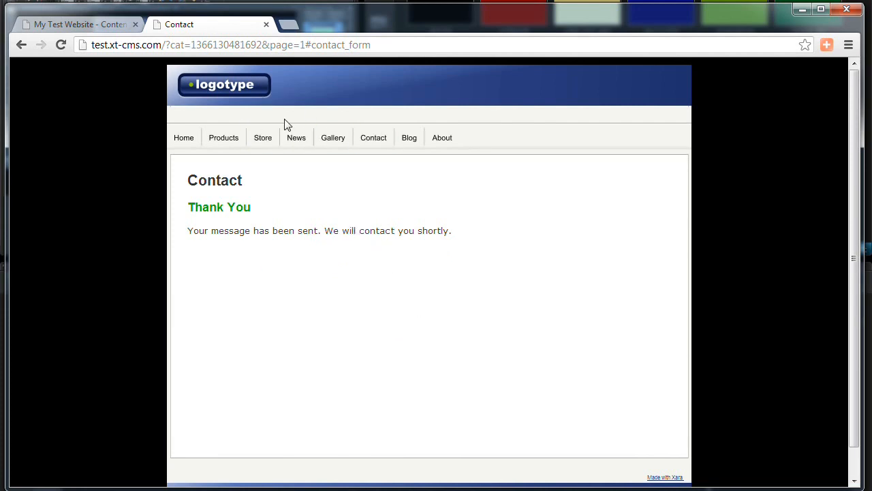
pyautogui.moveTo(207, 65)
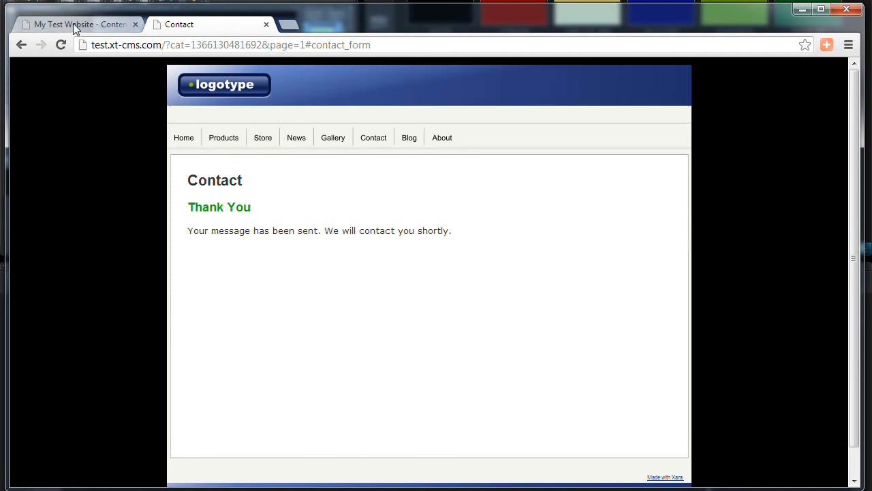
pyautogui.click(76, 25)
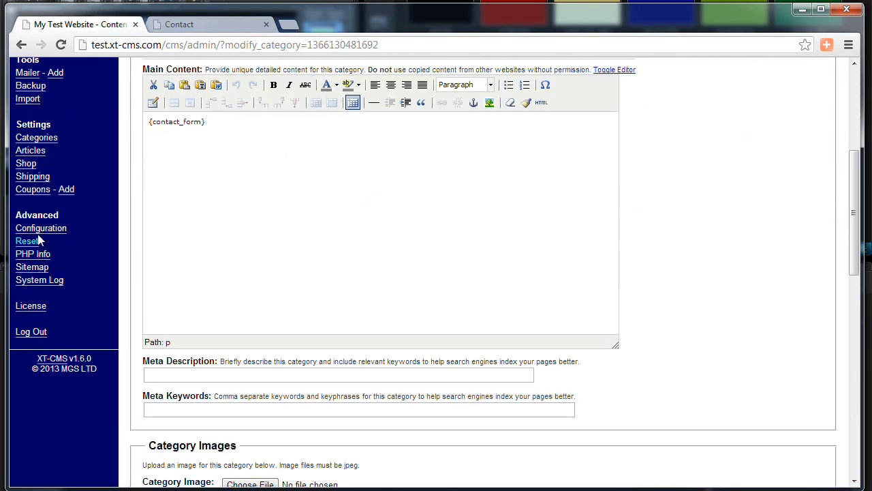
pyautogui.click(40, 227)
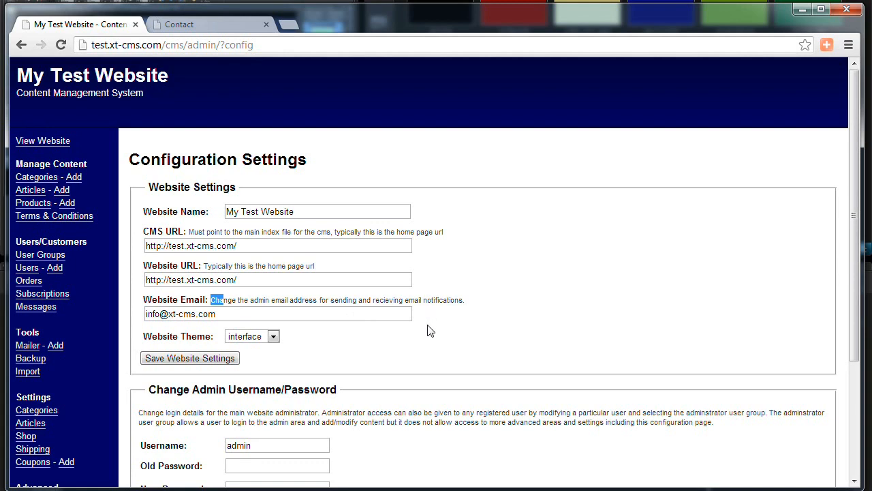
pyautogui.moveTo(422, 314)
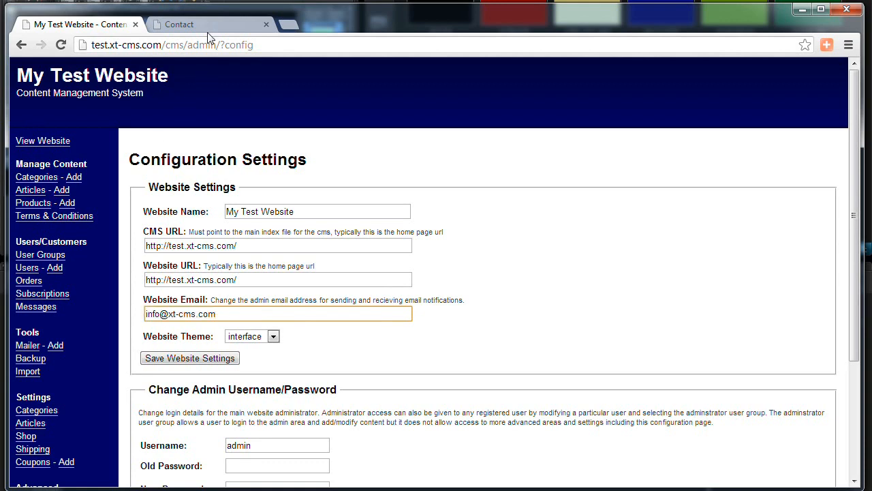
# Reload the live page, then set the Contact category's Page Template to contact and save
pyautogui.click(179, 25)
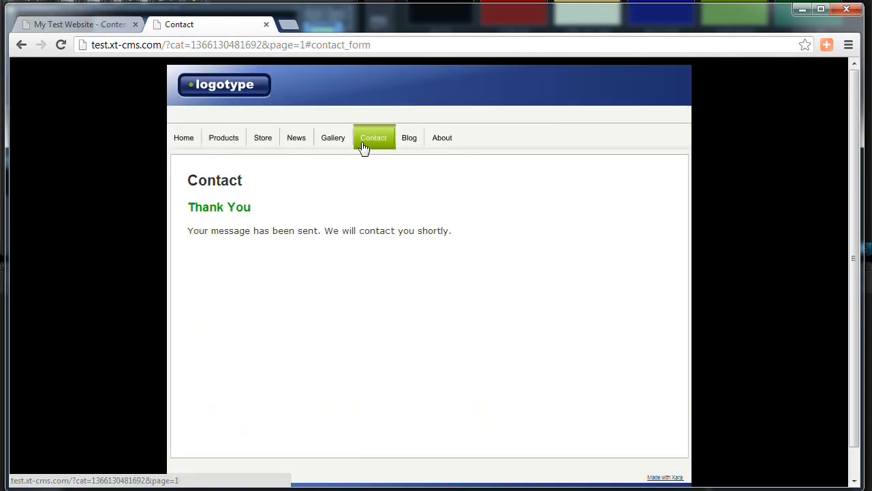
pyautogui.click(374, 136)
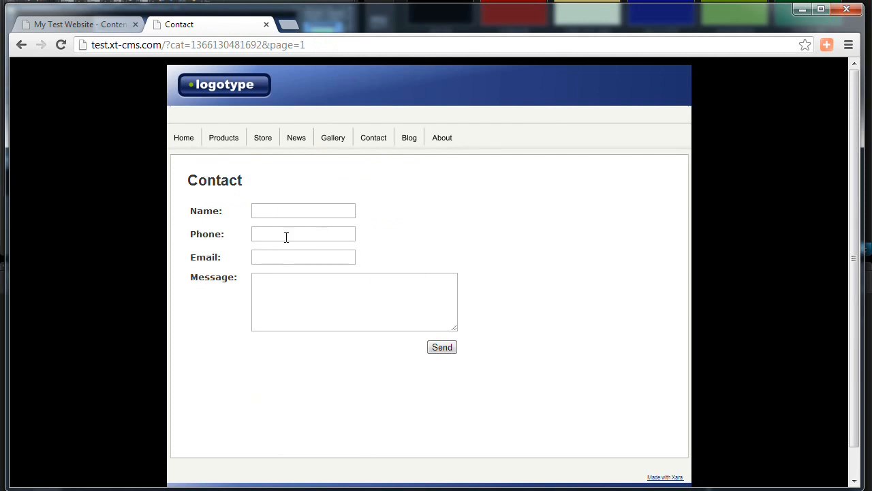
pyautogui.moveTo(274, 227)
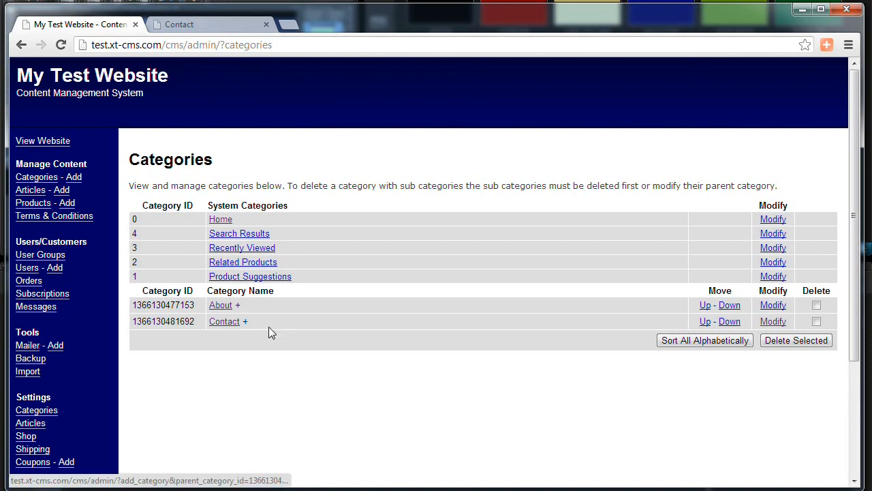
pyautogui.click(774, 322)
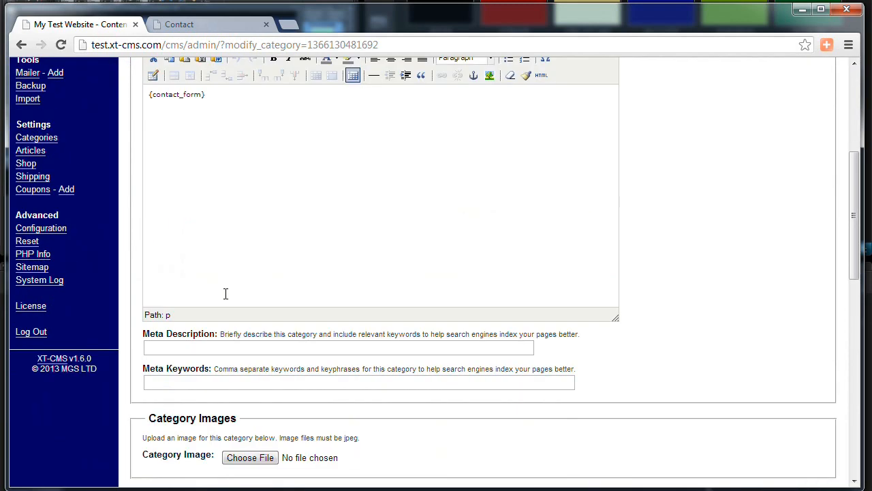
pyautogui.click(270, 259)
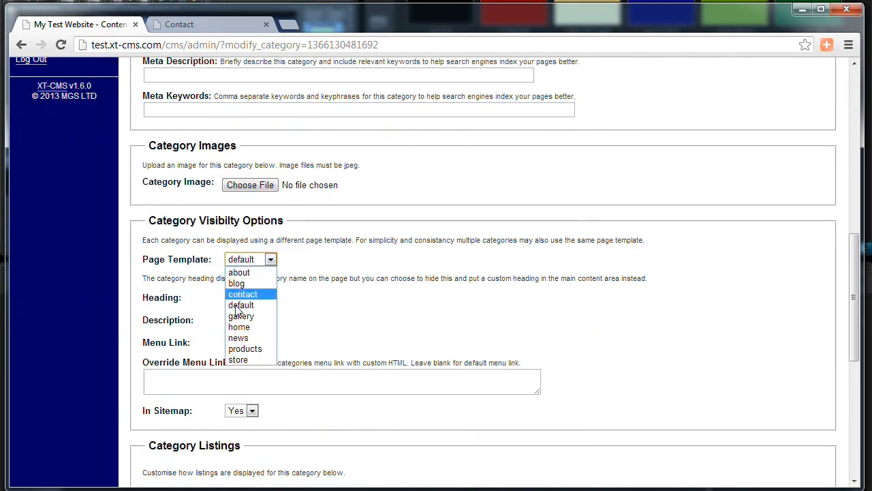
pyautogui.click(243, 294)
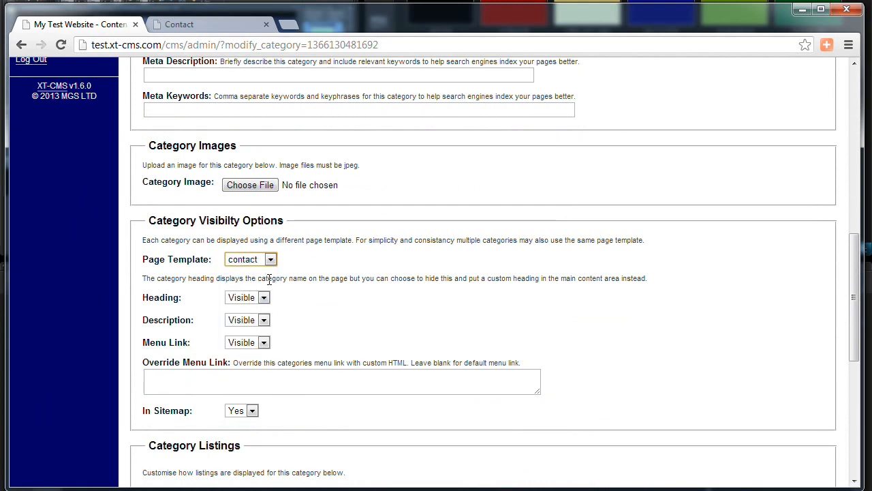
pyautogui.scroll(-3)
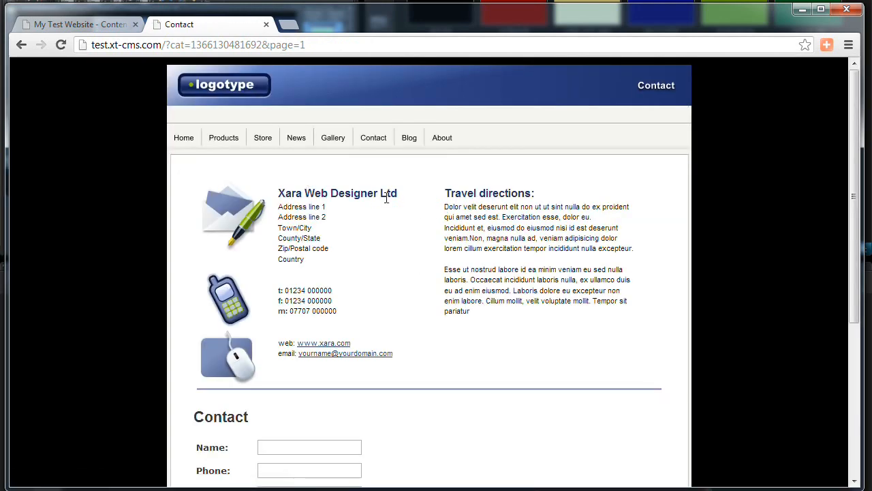
pyautogui.moveTo(280, 220)
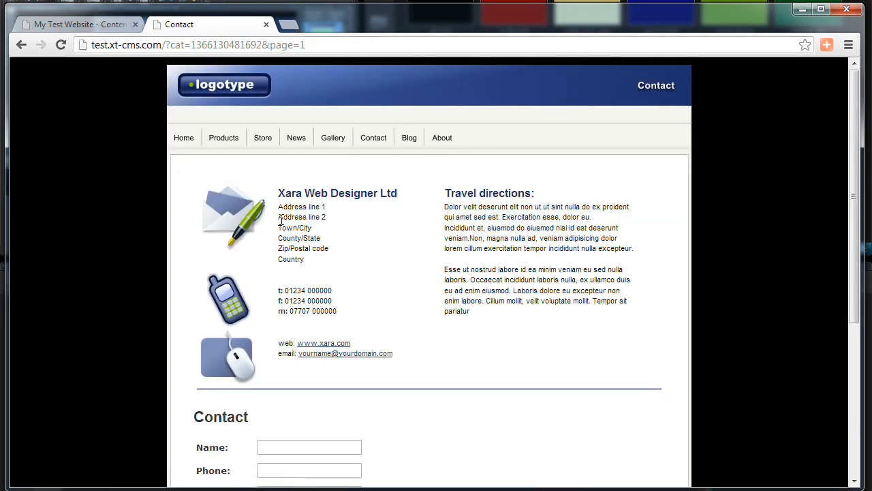
pyautogui.moveTo(341, 273)
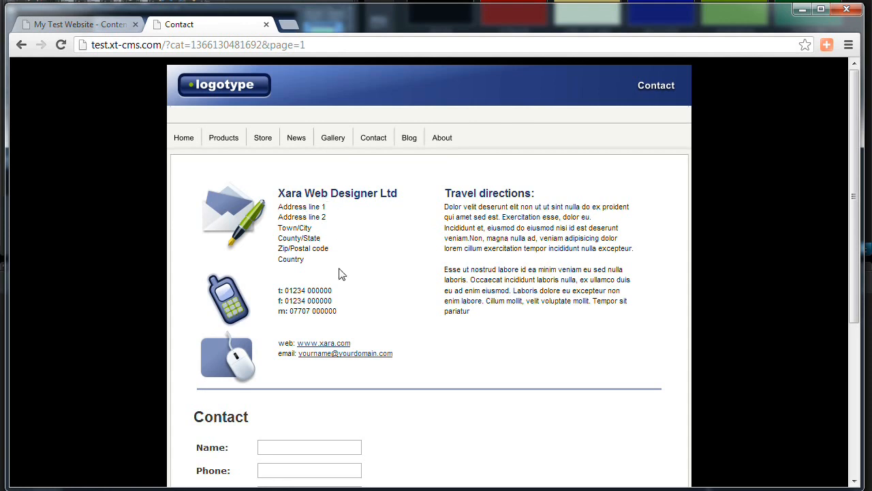
pyautogui.moveTo(311, 292)
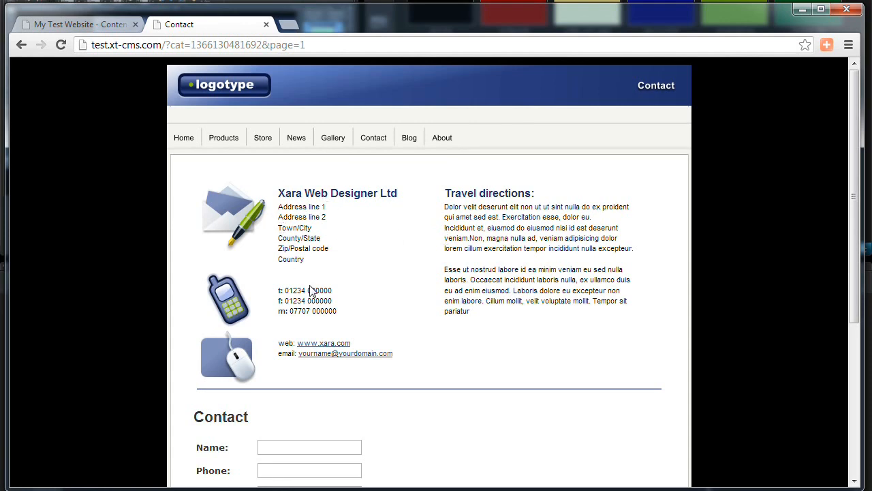
pyautogui.moveTo(368, 273)
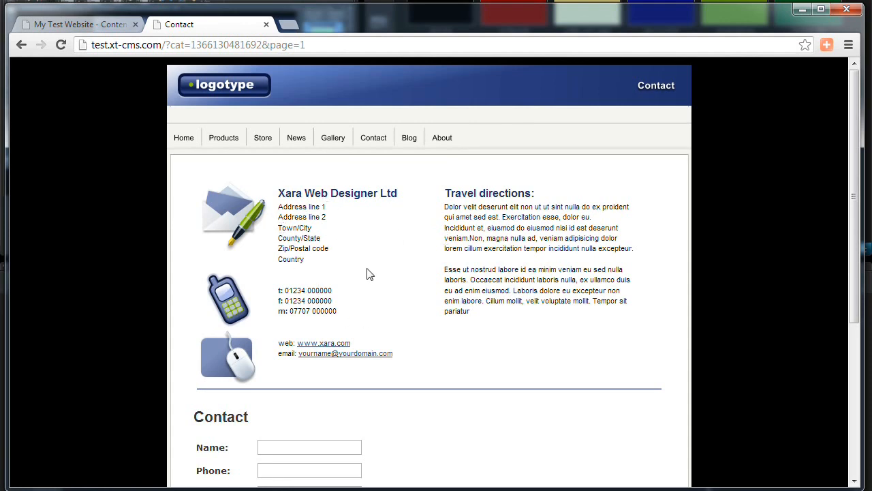
pyautogui.scroll(-3)
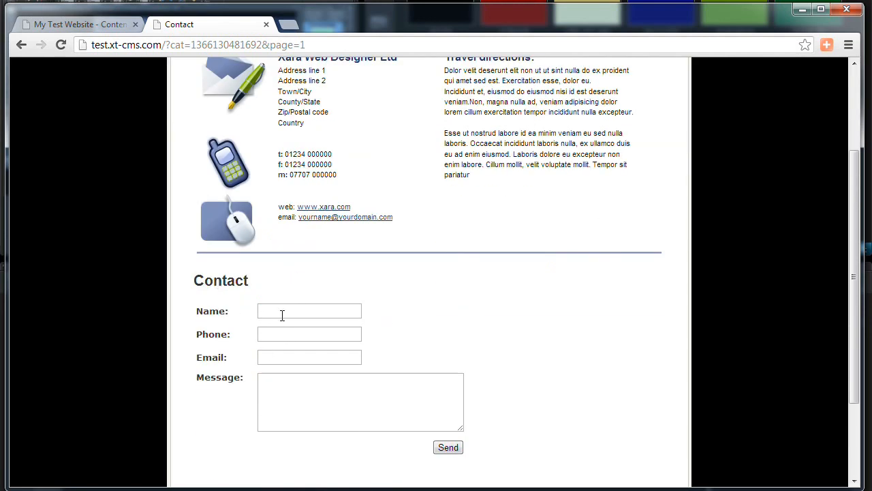
pyautogui.click(447, 447)
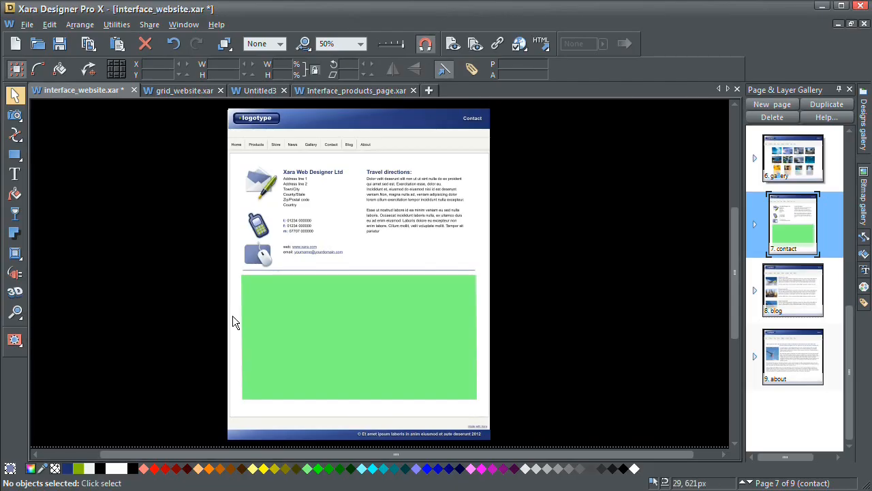
pyautogui.moveTo(457, 362)
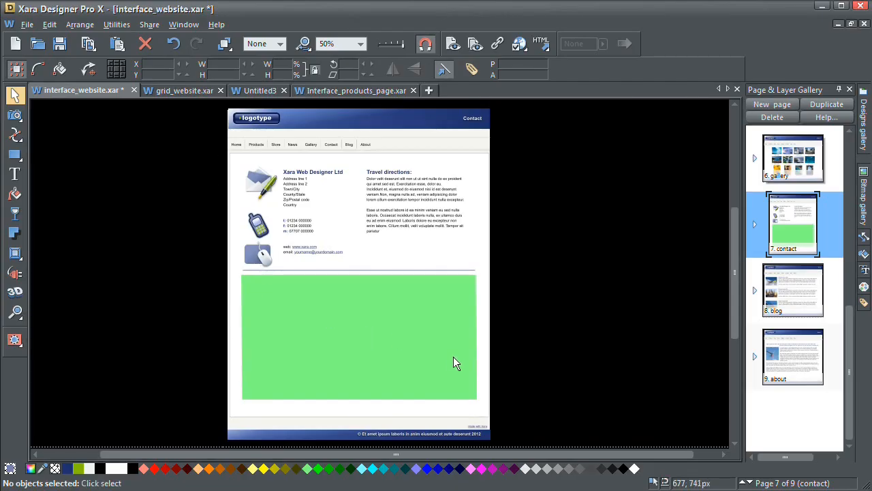
pyautogui.click(305, 302)
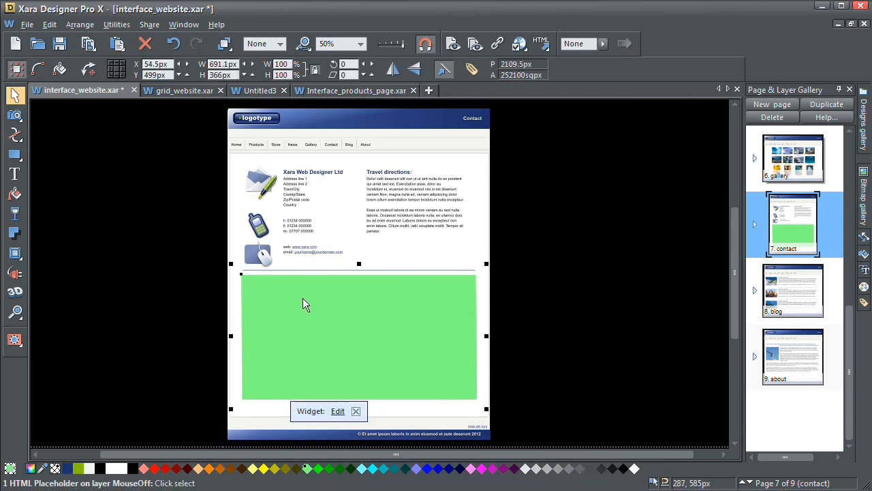
pyautogui.moveTo(343, 379)
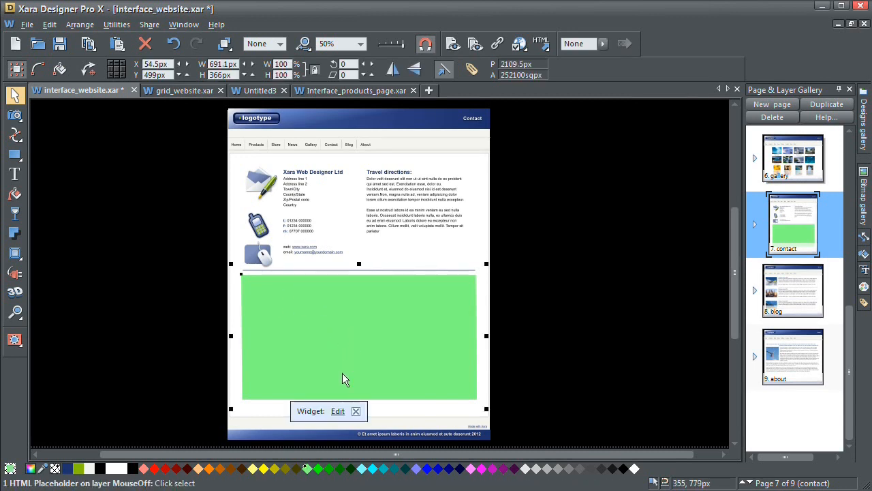
pyautogui.moveTo(334, 319)
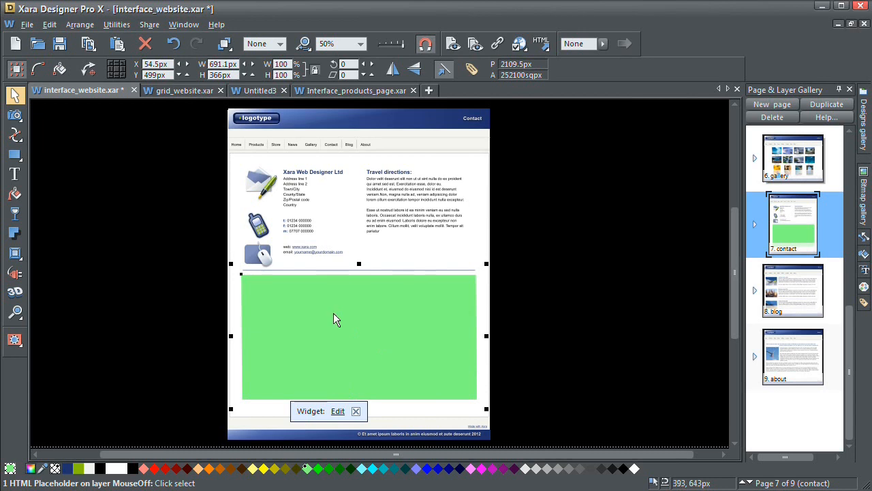
pyautogui.moveTo(327, 327)
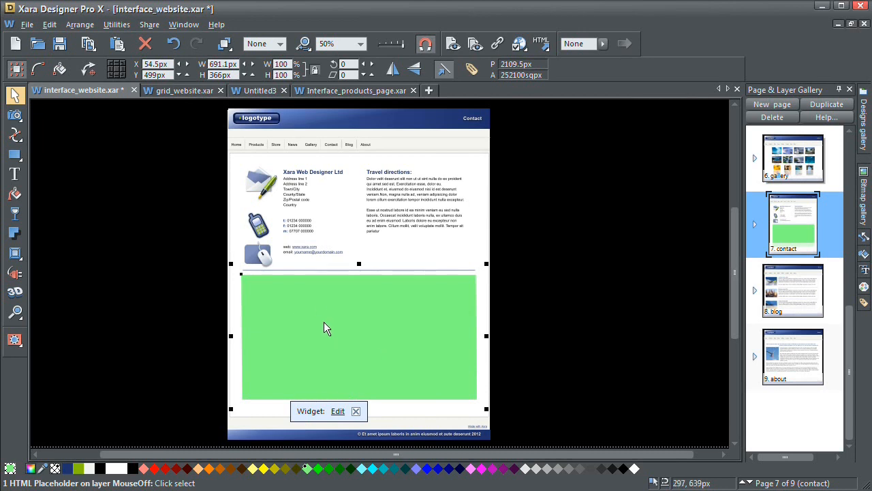